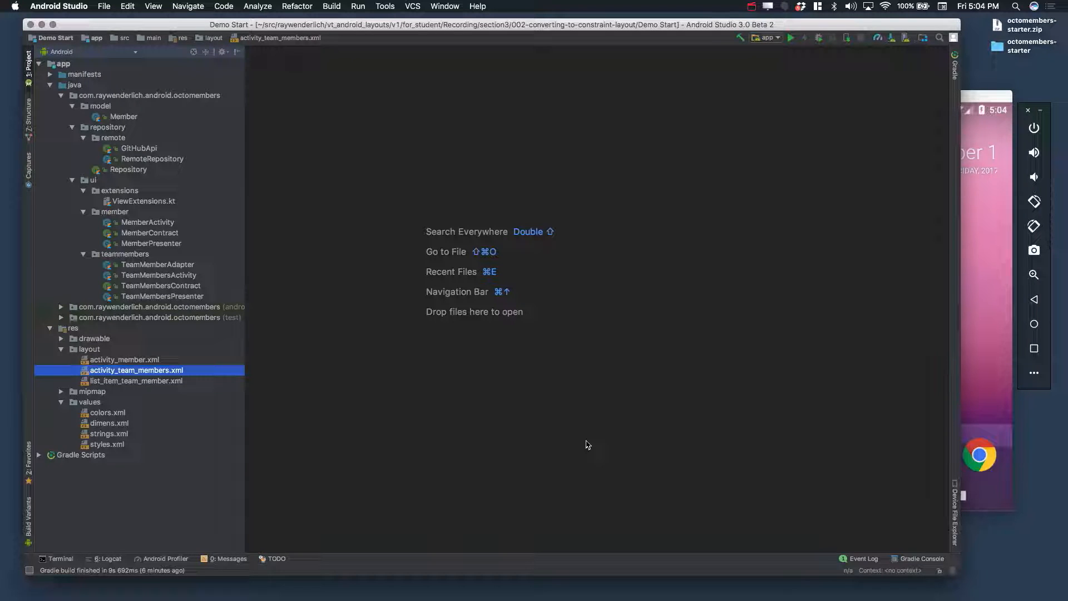
{"action": "mouse_move", "coordinate": [304, 350]}
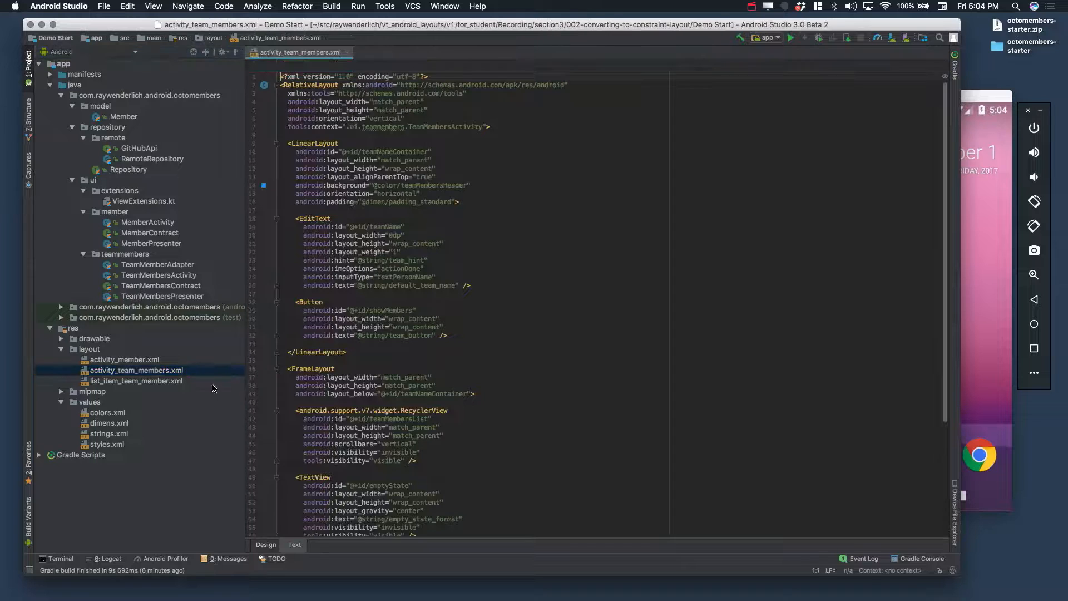
Step: Show activity_team_members.xml in Design view and select its root RelativeLayout
{"action": "left_click", "coordinate": [265, 544]}
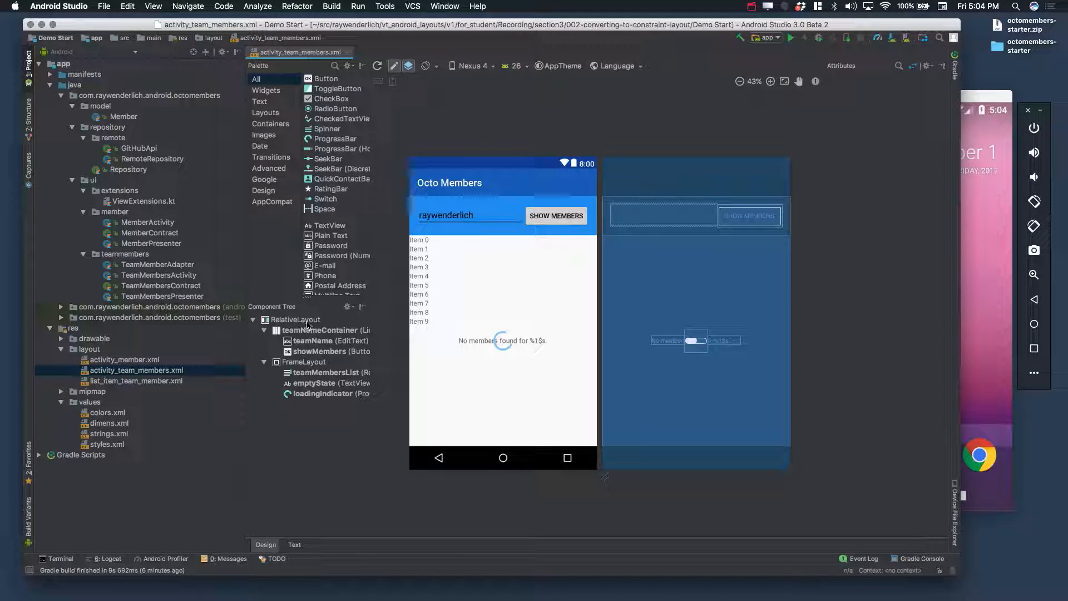
{"action": "left_click", "coordinate": [295, 319]}
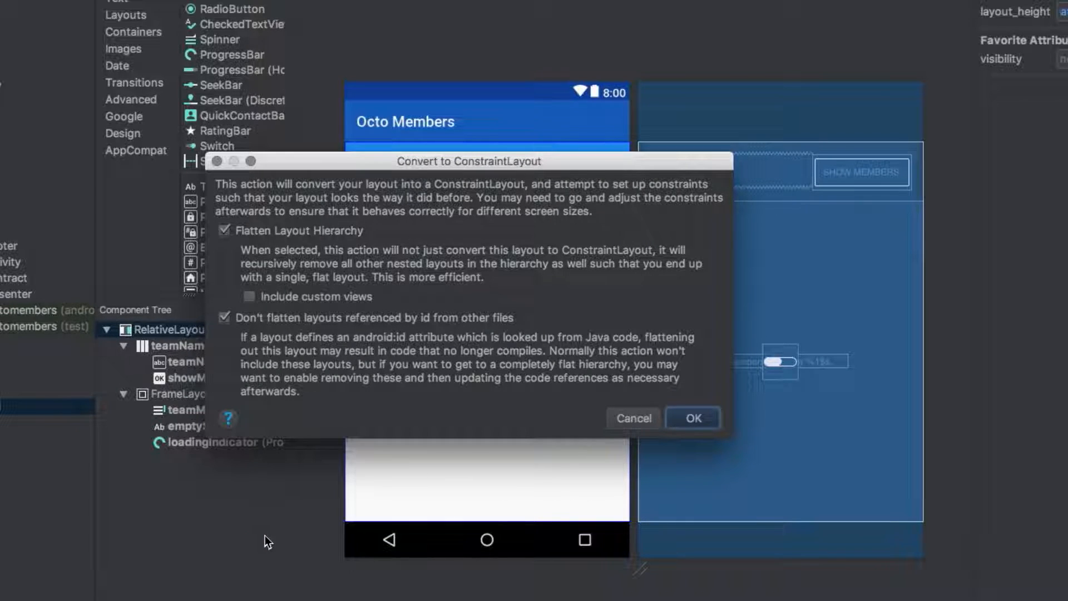
{"action": "mouse_move", "coordinate": [302, 570]}
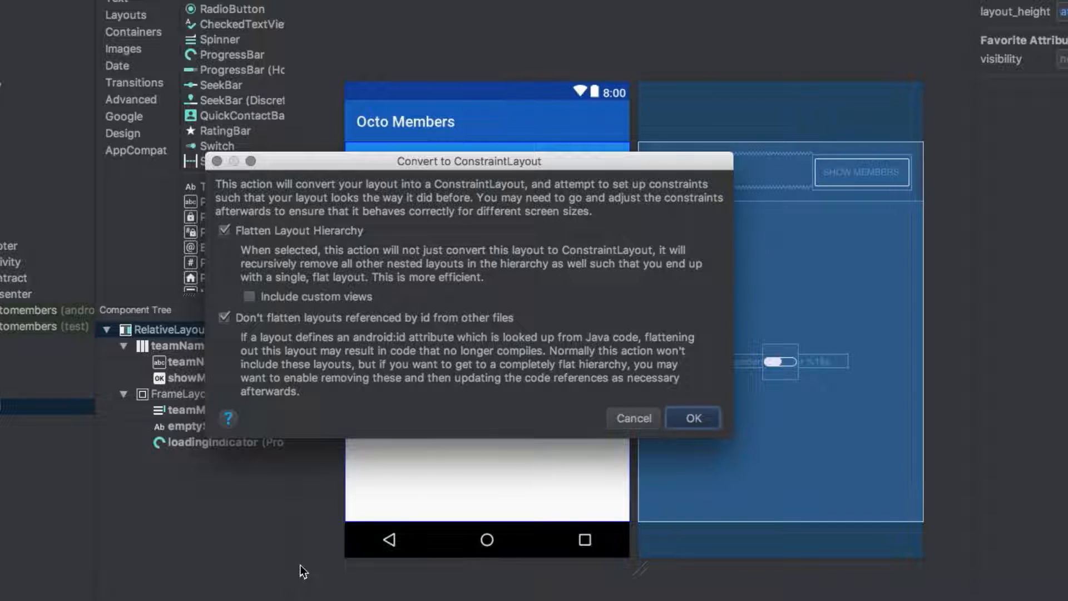
{"action": "mouse_move", "coordinate": [329, 495]}
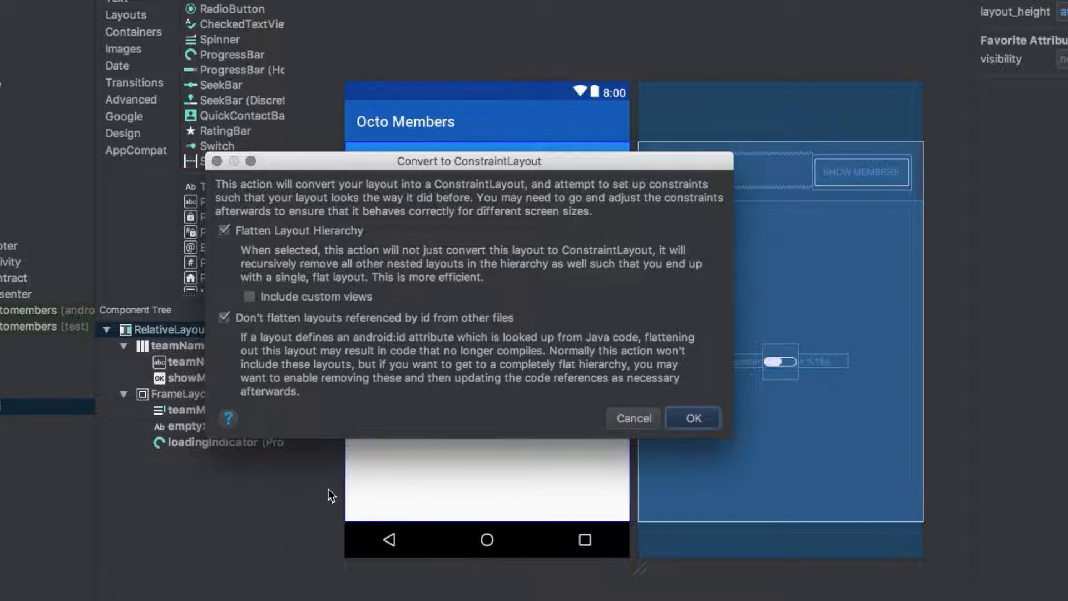
{"action": "mouse_move", "coordinate": [409, 321]}
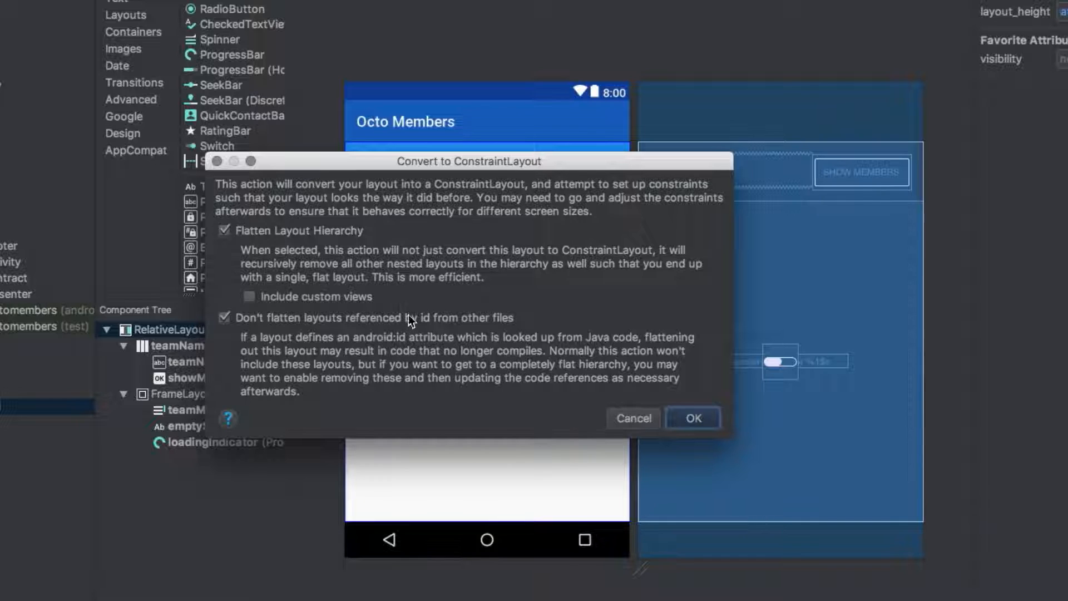
{"action": "mouse_move", "coordinate": [417, 305]}
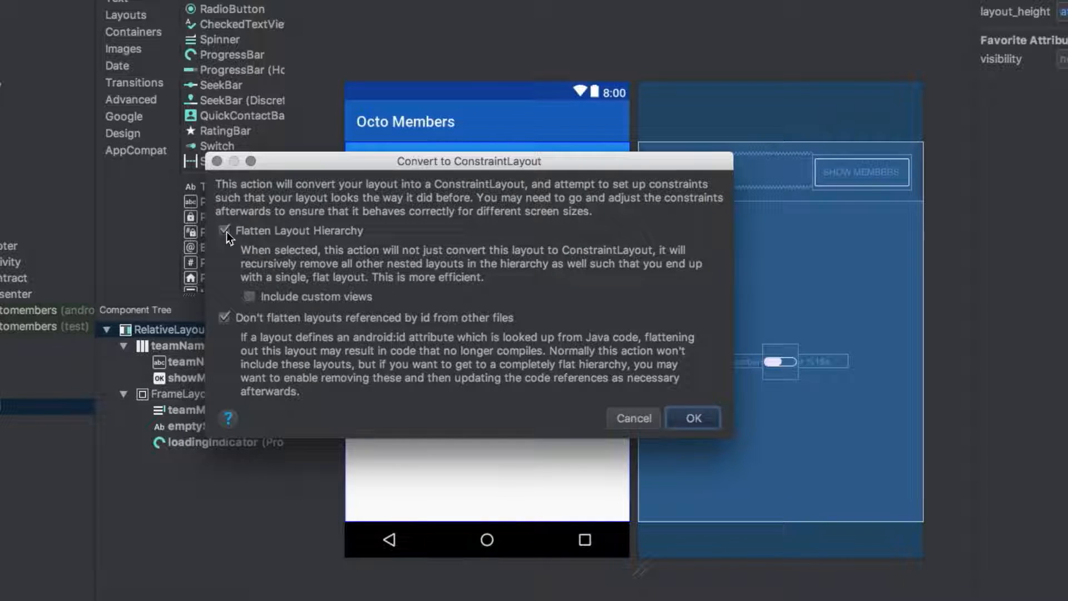
Step: Convert the root to ConstraintLayout with Flatten Layout Hierarchy unchecked
{"action": "left_click", "coordinate": [223, 231]}
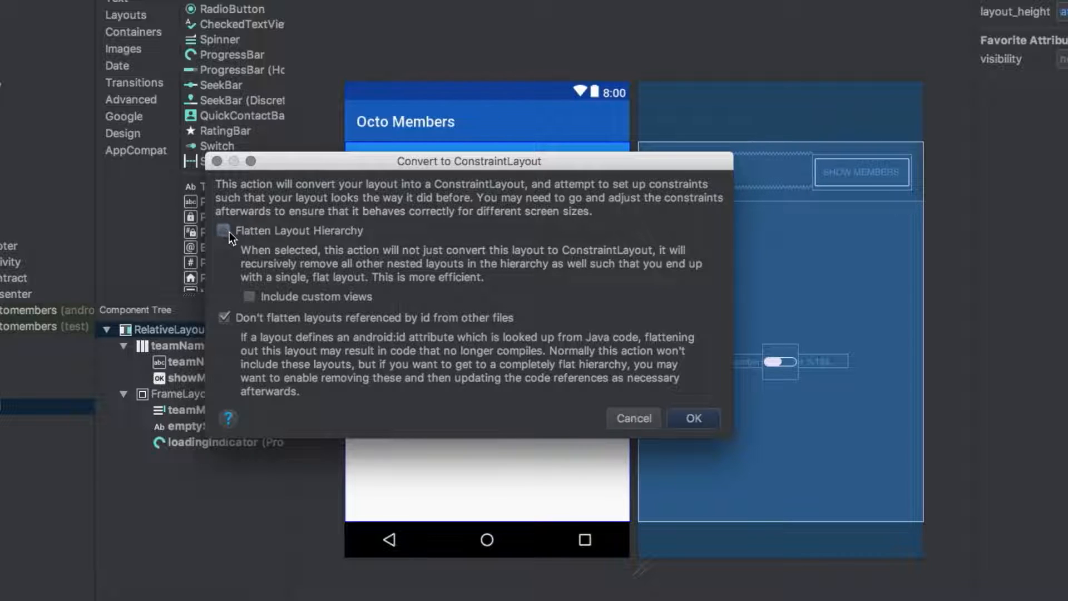
{"action": "mouse_move", "coordinate": [398, 268]}
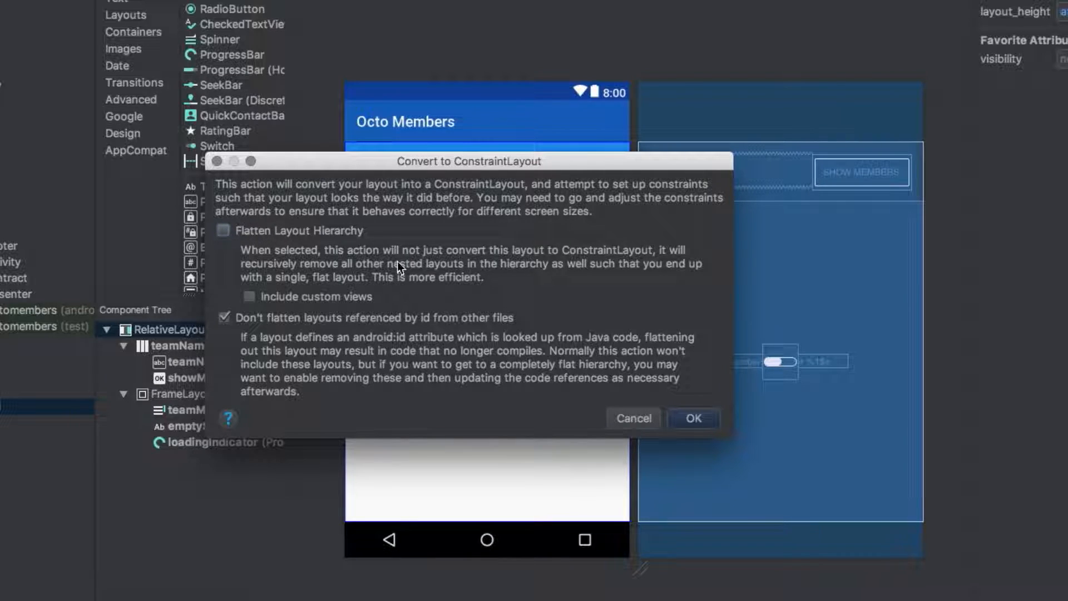
{"action": "mouse_move", "coordinate": [408, 276]}
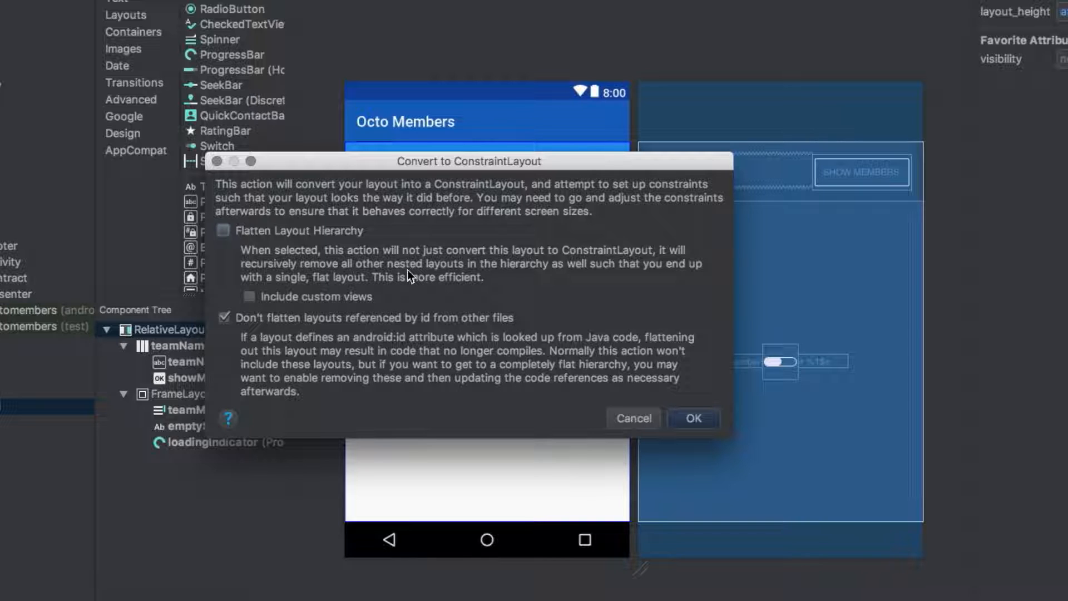
{"action": "mouse_move", "coordinate": [732, 417]}
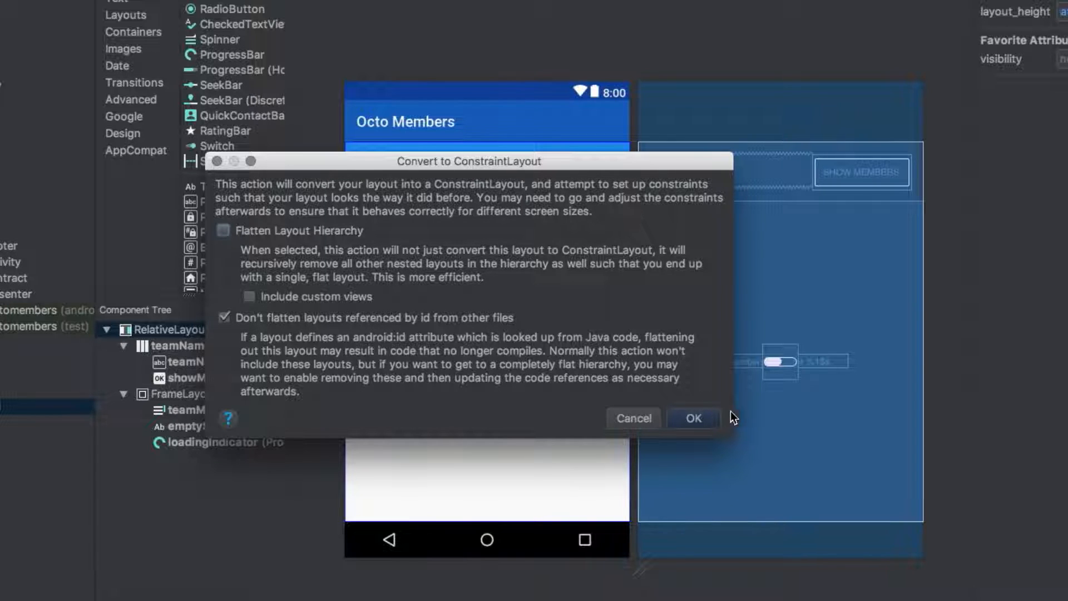
{"action": "left_click", "coordinate": [692, 418]}
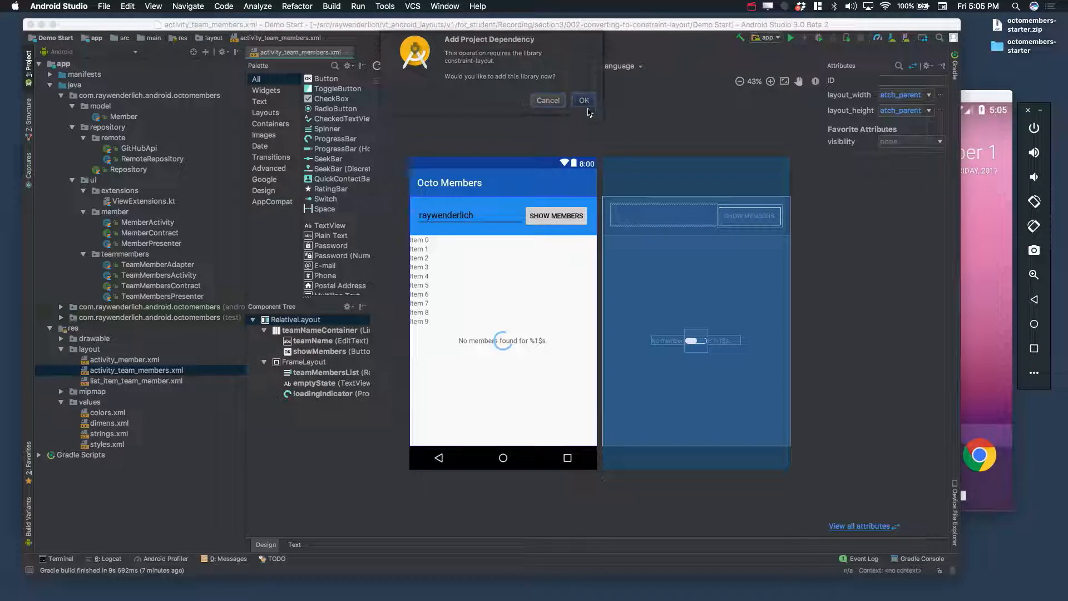
Step: Accept adding the constraint-layout library as a project dependency
{"action": "left_click", "coordinate": [583, 100]}
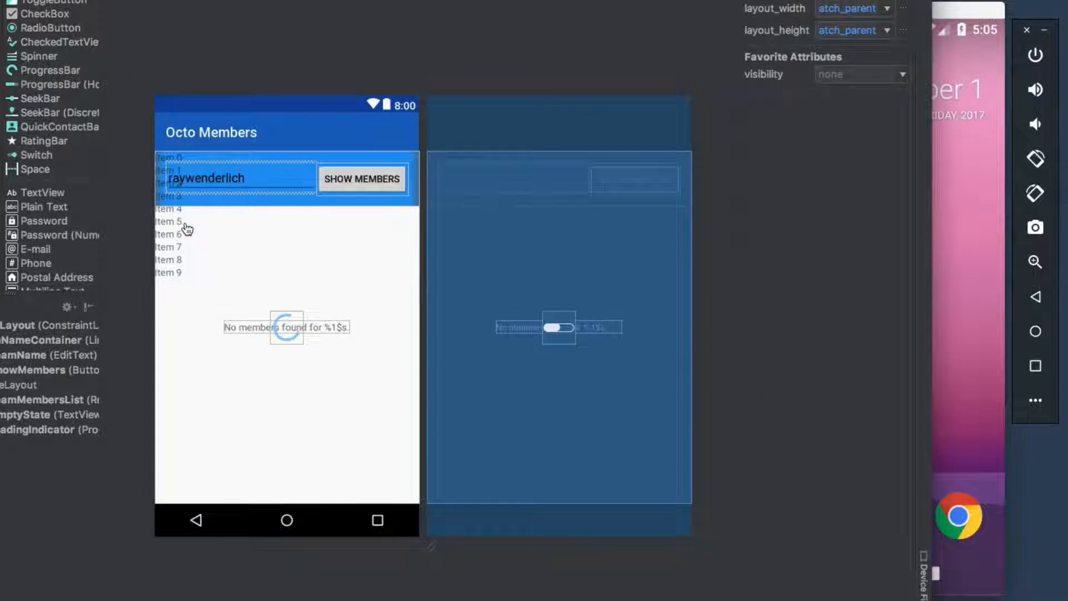
{"action": "mouse_move", "coordinate": [187, 286]}
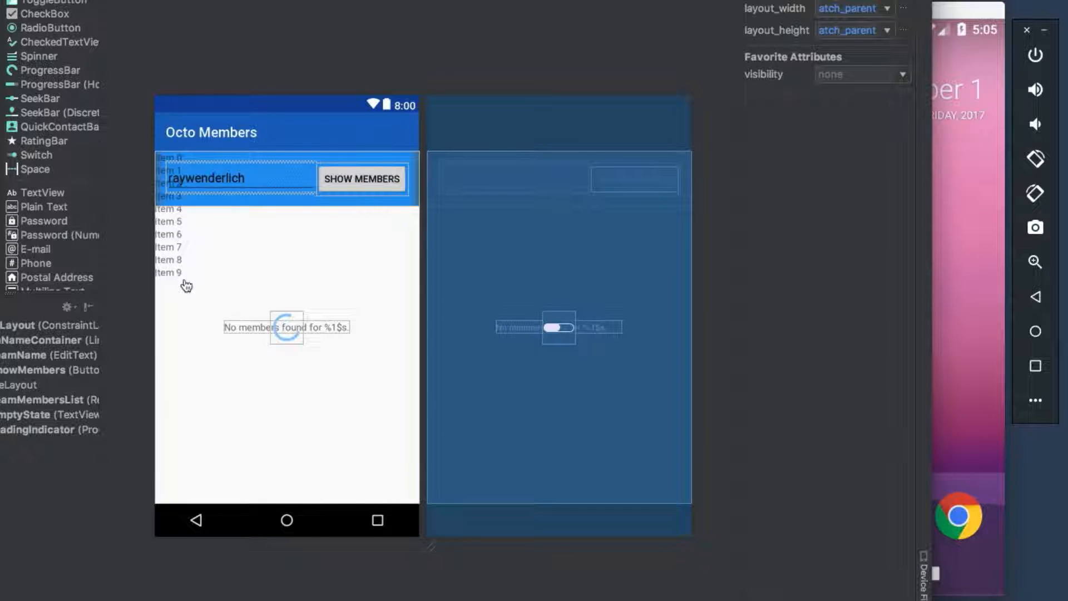
{"action": "mouse_move", "coordinate": [186, 285]}
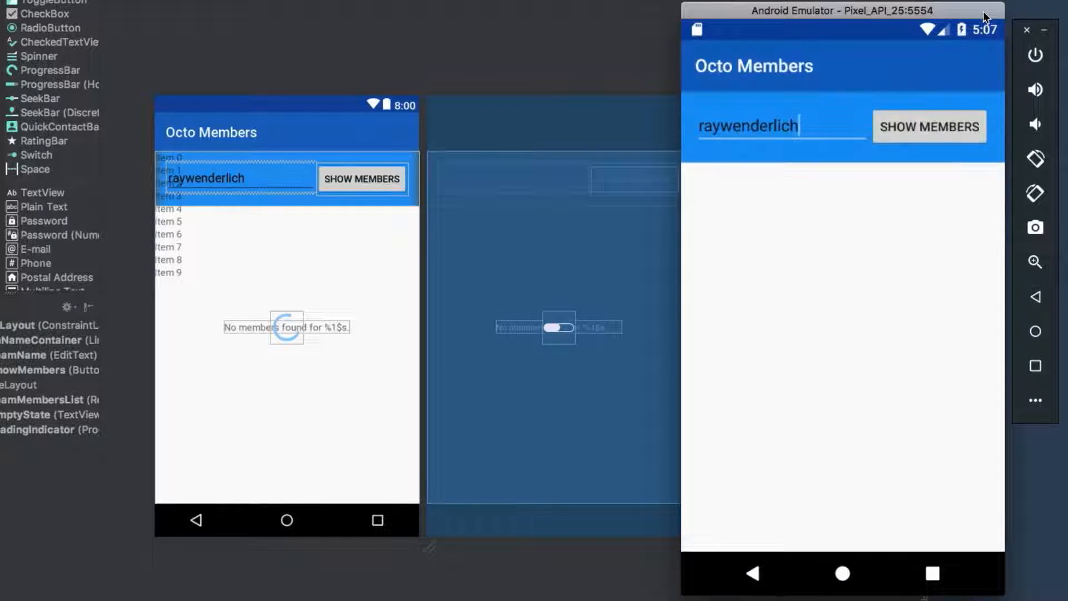
Step: Load the raywenderlich team members via SHOW MEMBERS and scroll the list
{"action": "left_click", "coordinate": [928, 127]}
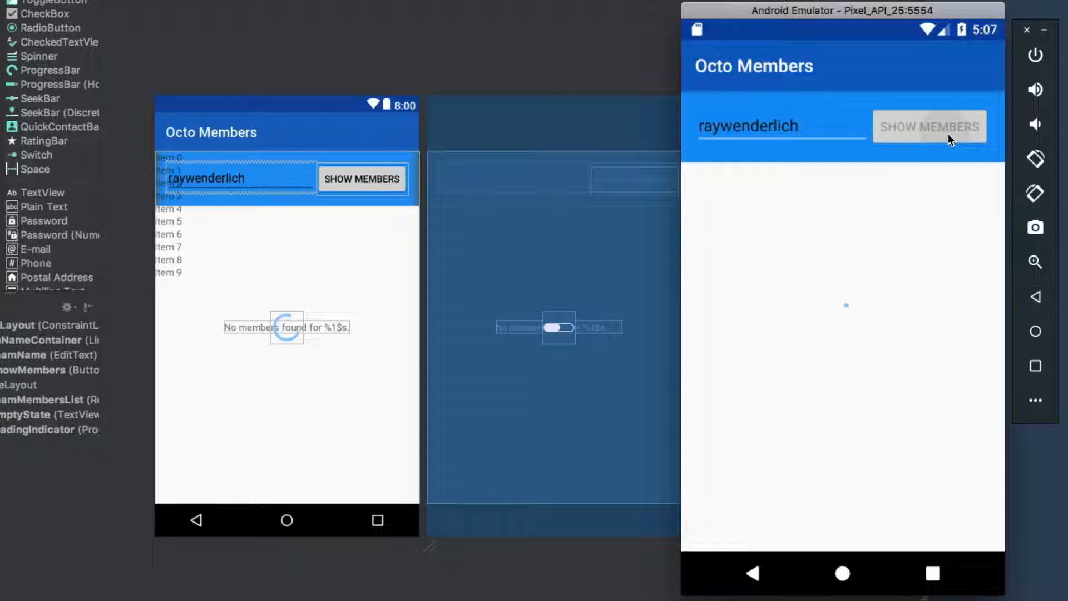
{"action": "left_click", "coordinate": [929, 126]}
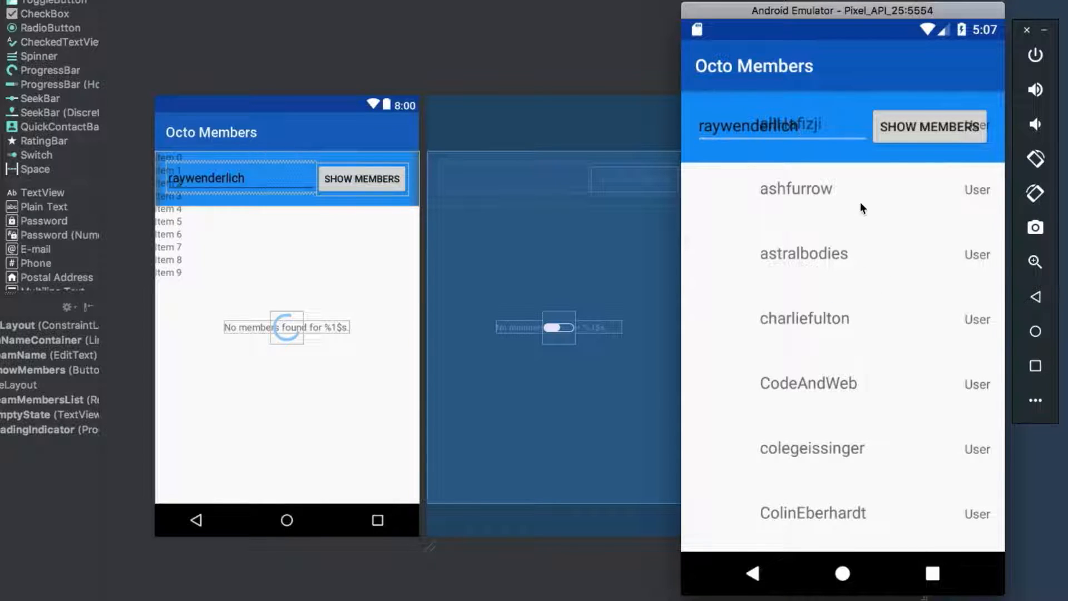
{"action": "scroll", "scroll_direction": "down", "scroll_amount": 3}
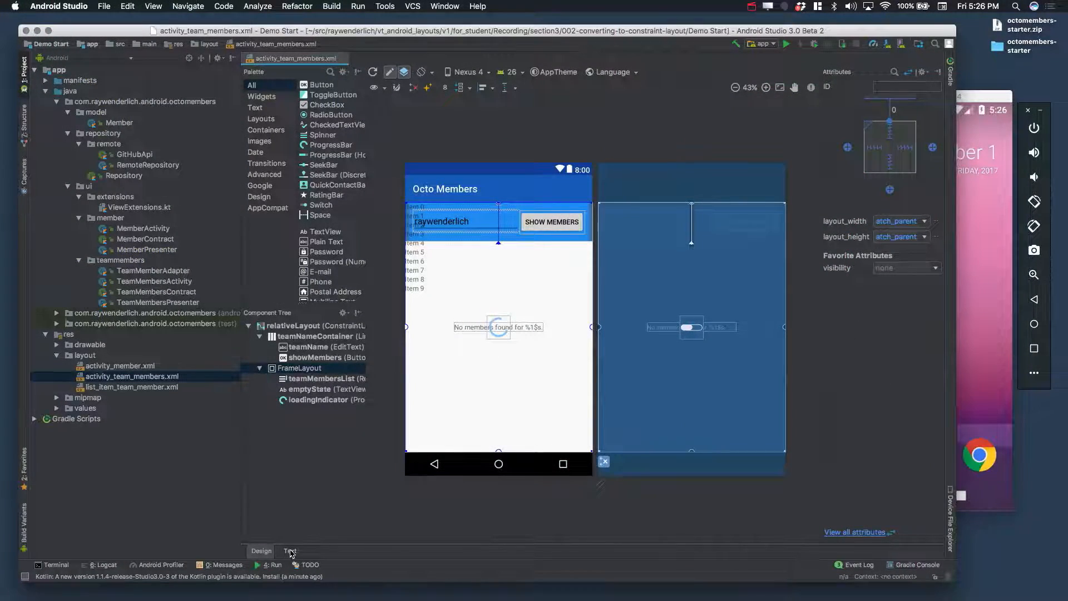
{"action": "left_click", "coordinate": [290, 550]}
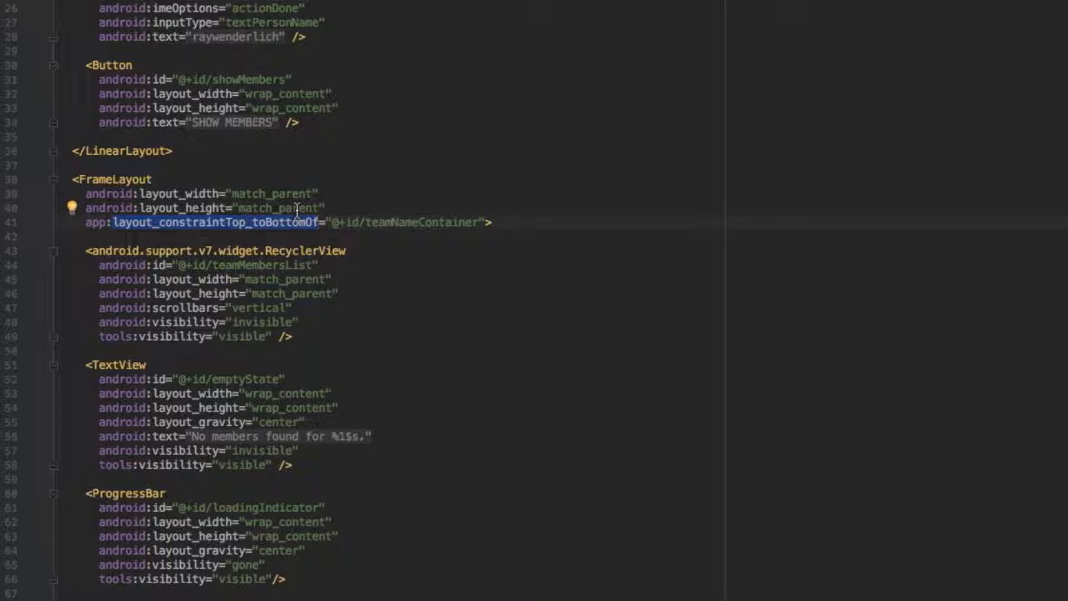
{"action": "double_click", "coordinate": [280, 208]}
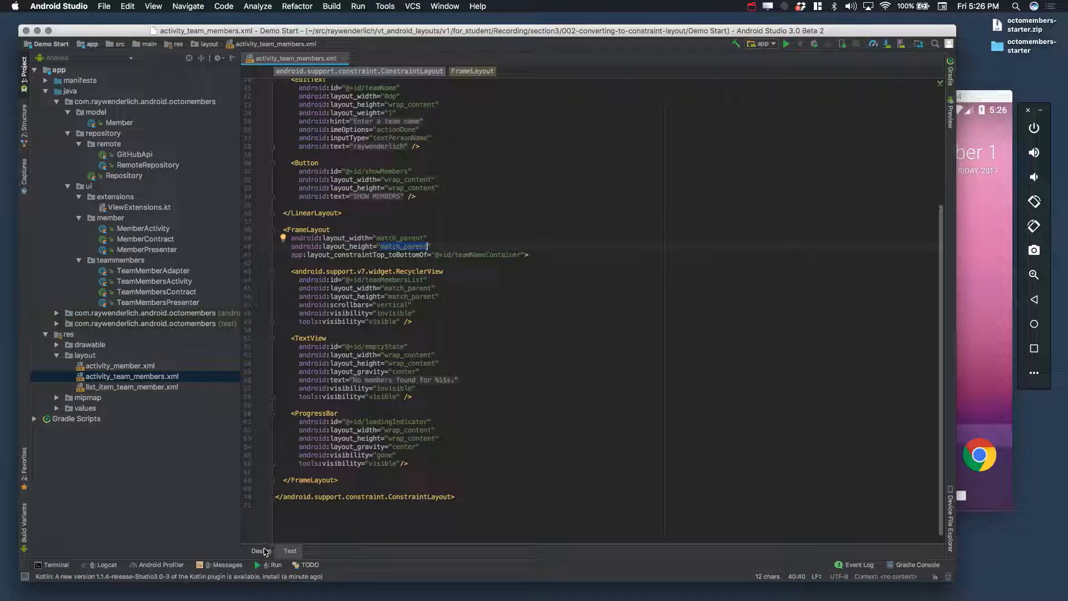
{"action": "left_click", "coordinate": [260, 550]}
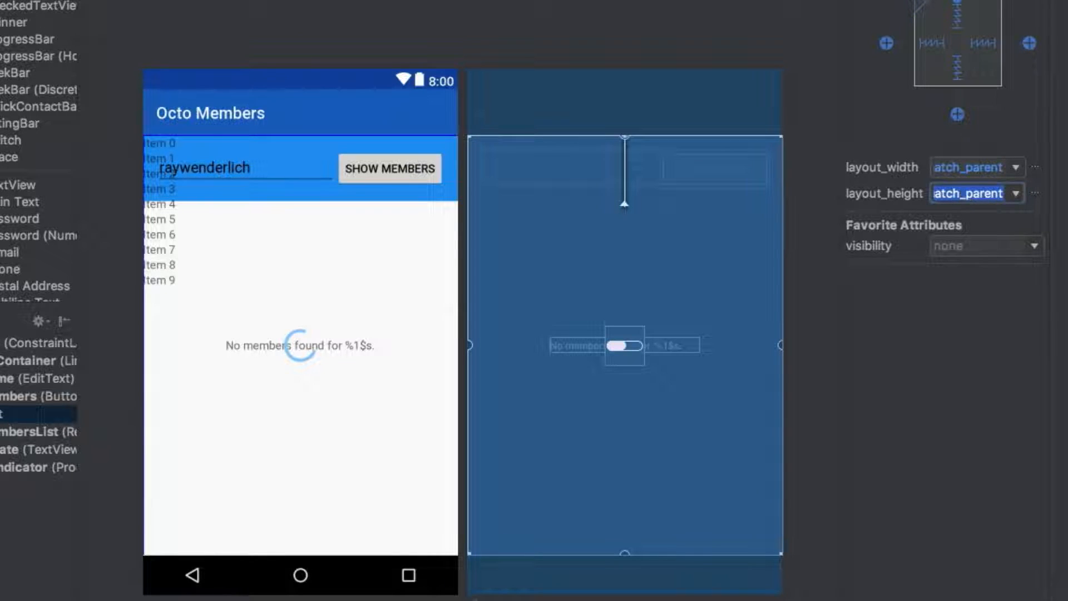
Step: Set the FrameLayout height to match_constraint (0dp), constrain its end to parent, and check the XML
{"action": "left_click", "coordinate": [971, 192]}
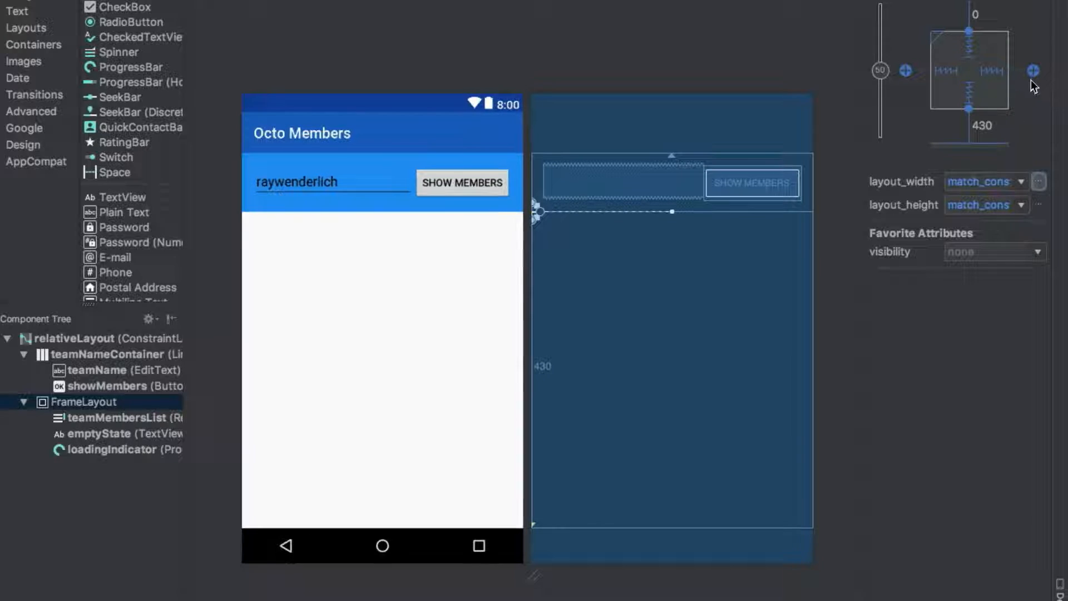
{"action": "left_click", "coordinate": [906, 70]}
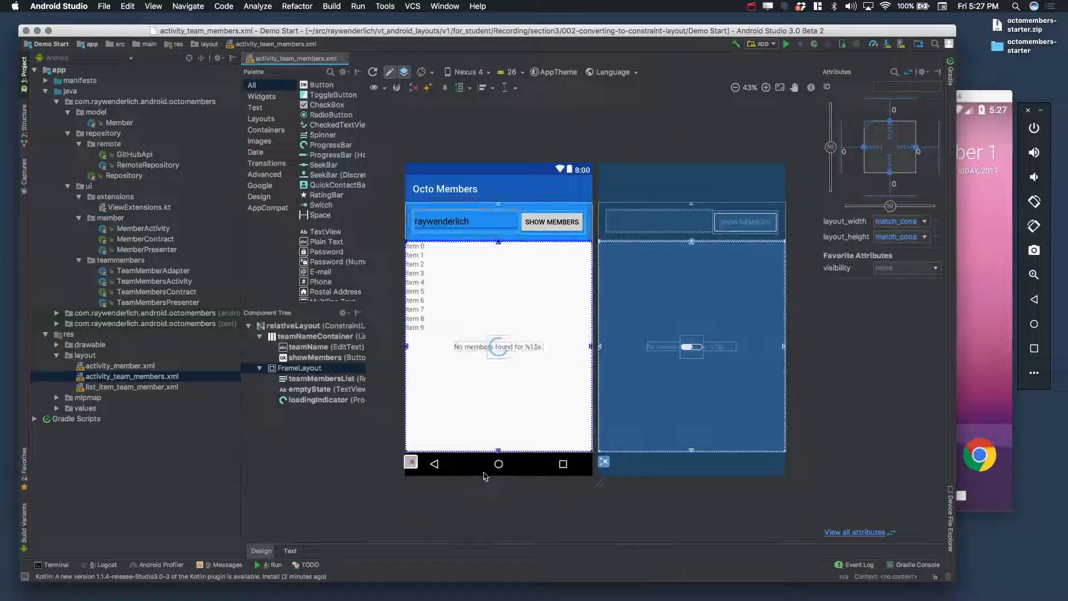
{"action": "left_click", "coordinate": [289, 551]}
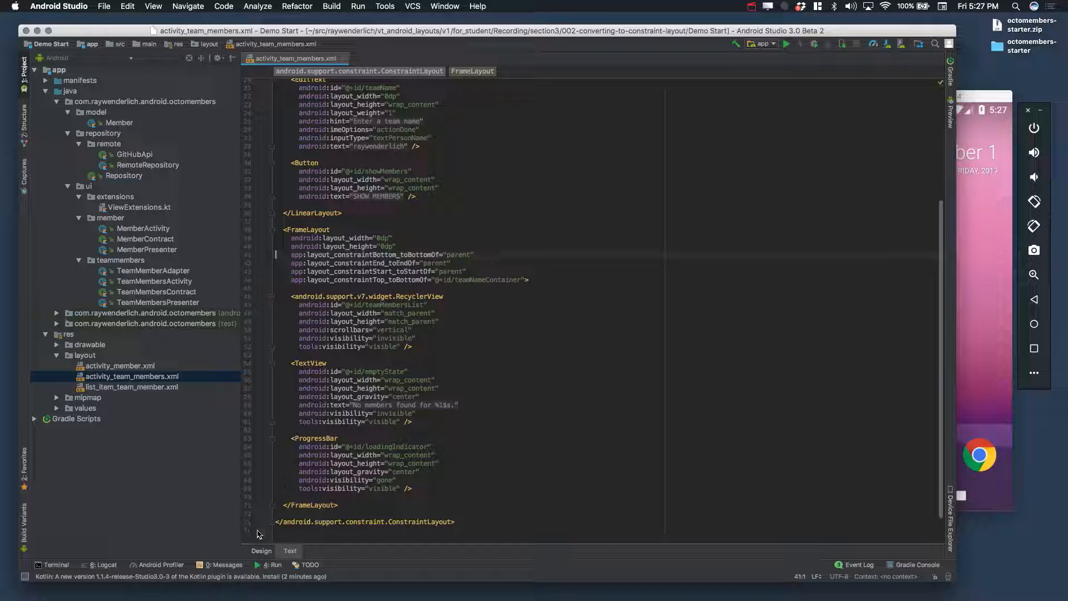
Step: Compare the Design preview and XML source to verify the 0dp constraints
{"action": "left_click", "coordinate": [260, 551]}
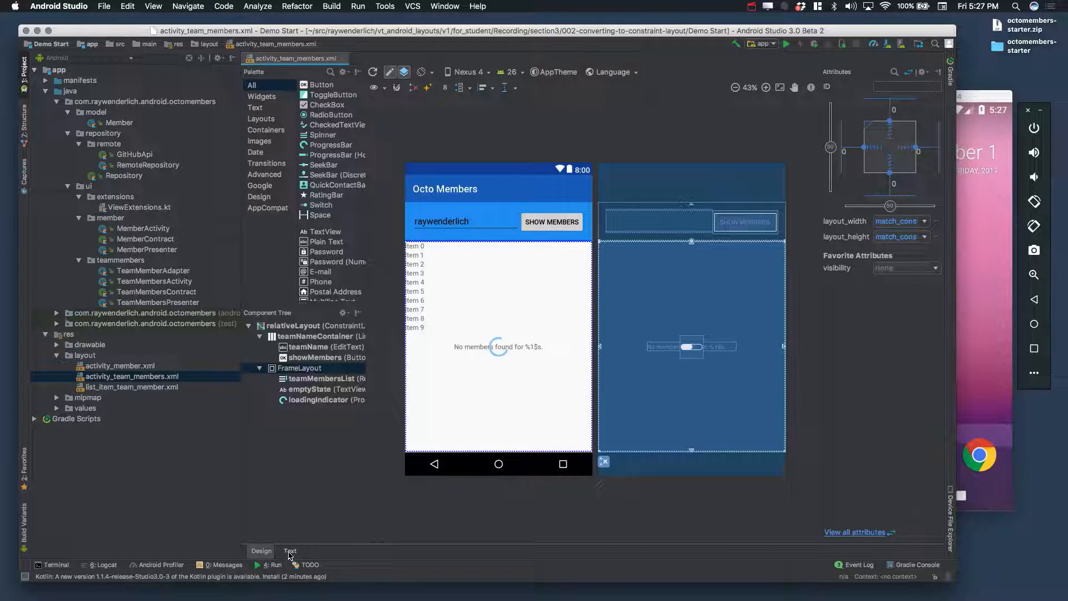
{"action": "left_click", "coordinate": [290, 551]}
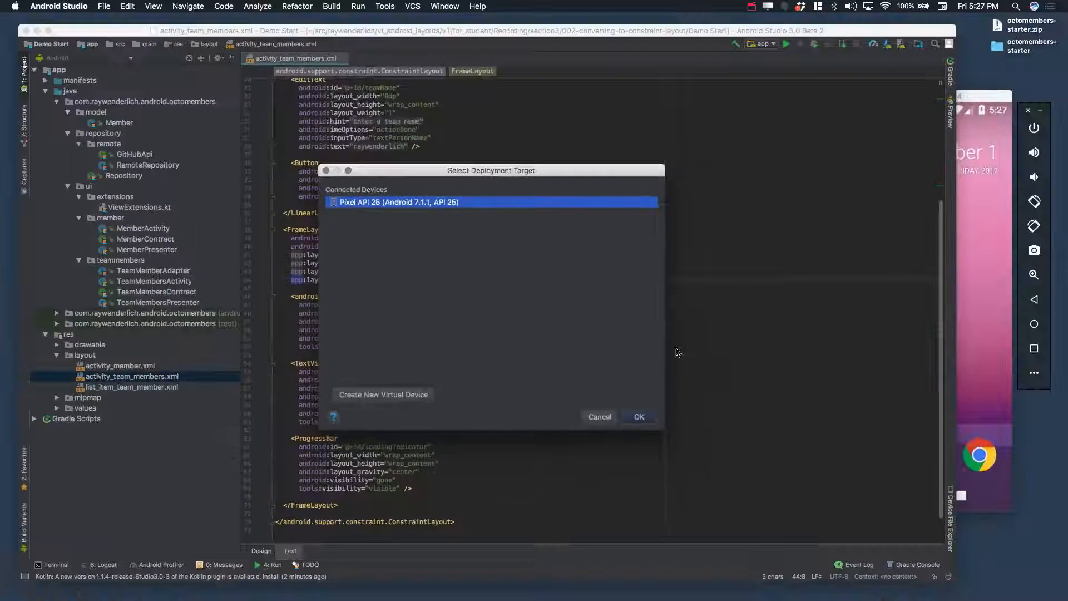
Step: Deploy to Pixel API 25, load the member list with SHOW MEMBERS and scroll it
{"action": "left_click", "coordinate": [638, 416]}
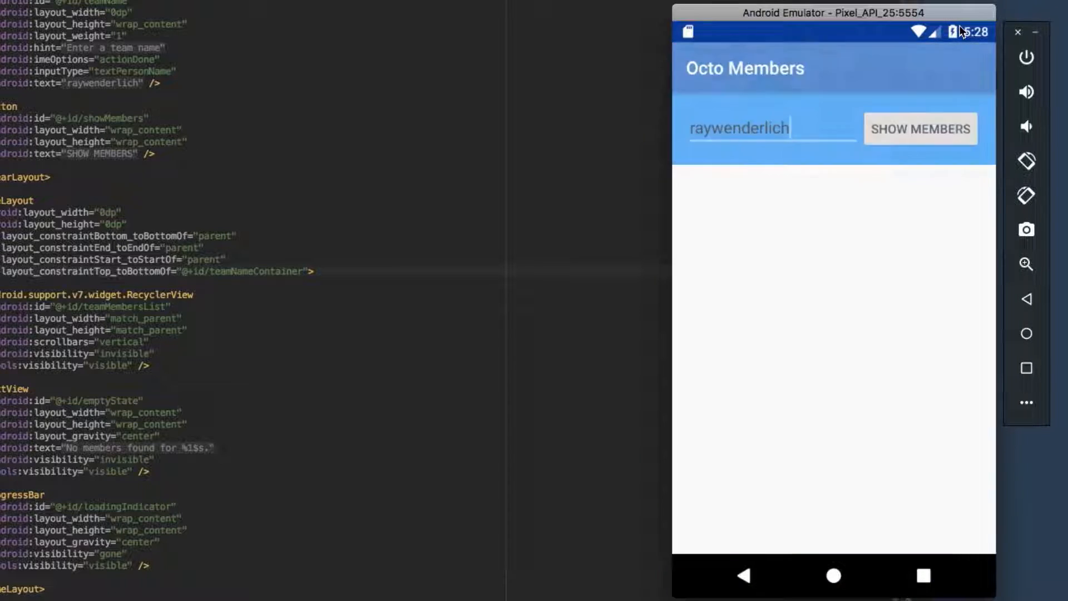
{"action": "left_click", "coordinate": [919, 129]}
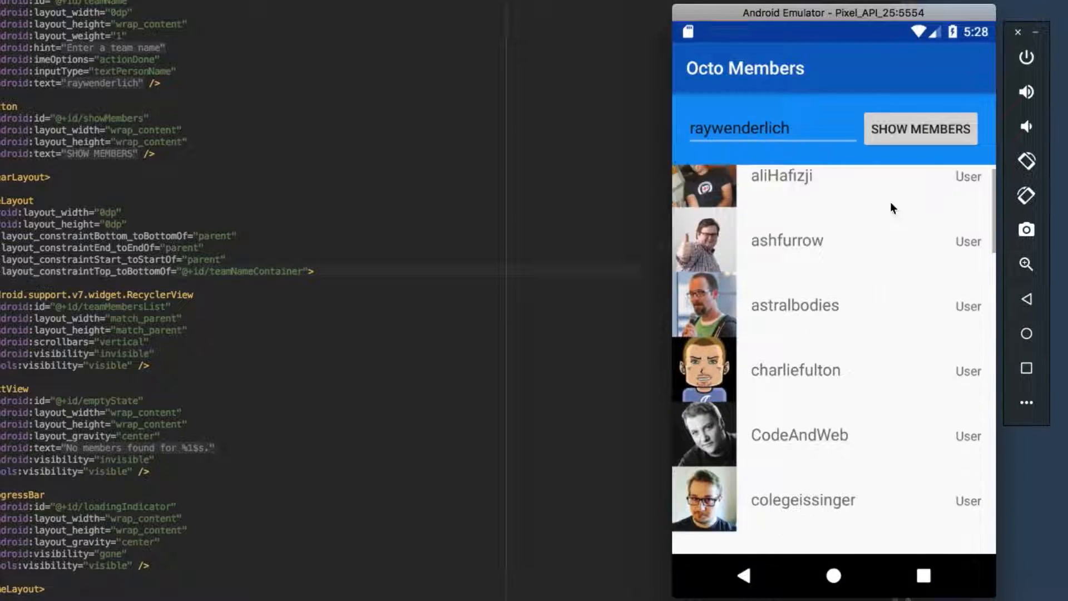
{"action": "scroll", "scroll_direction": "down", "scroll_amount": 3}
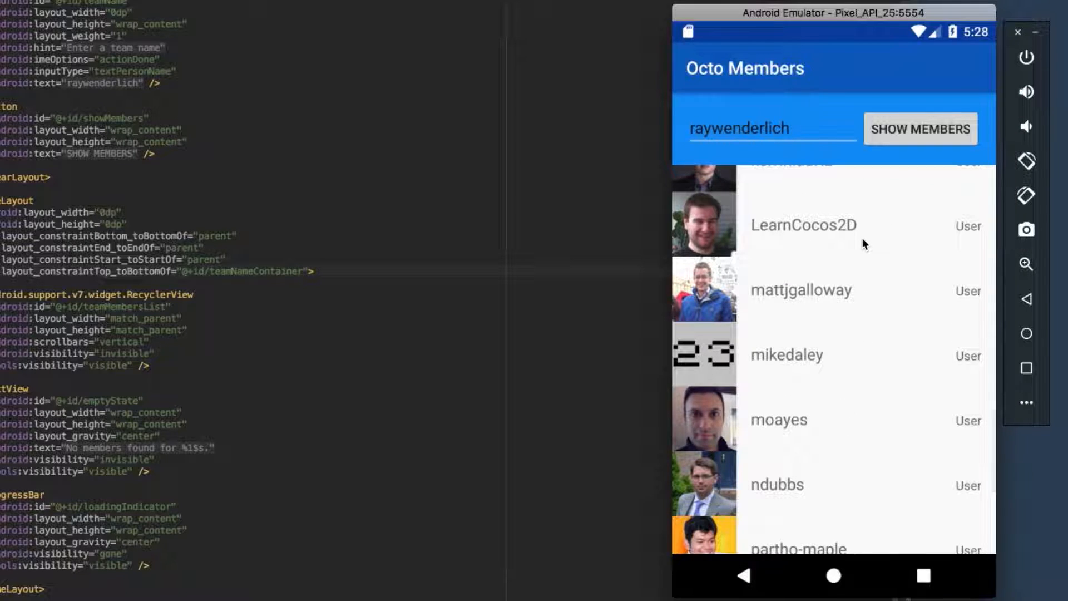
{"action": "mouse_move", "coordinate": [308, 382]}
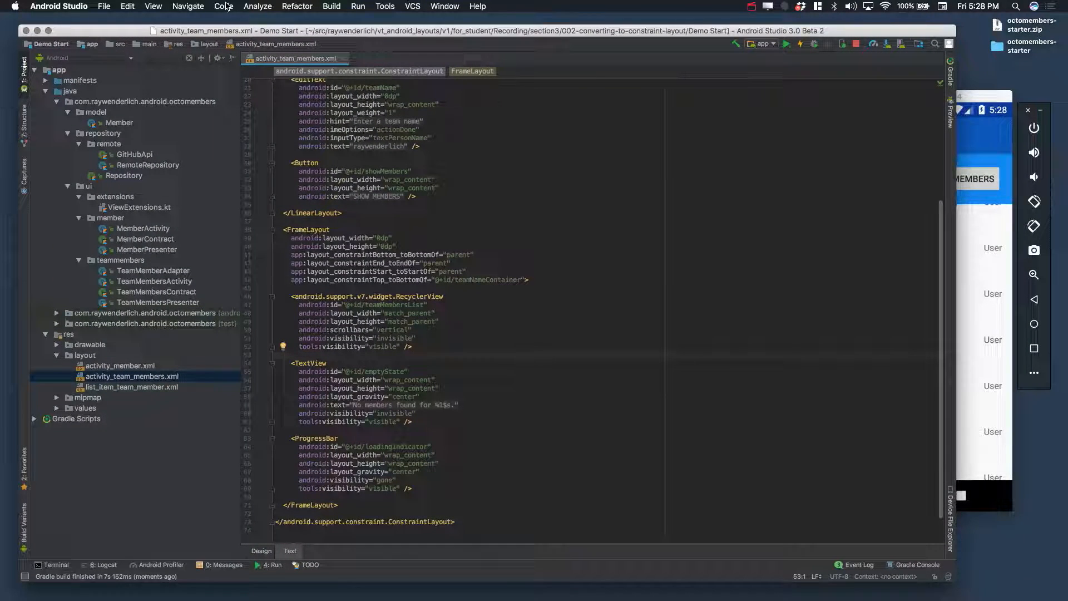
Step: Reformat the XML and delete the root ConstraintLayout's android:id and android:orientation lines
{"action": "left_click", "coordinate": [223, 7]}
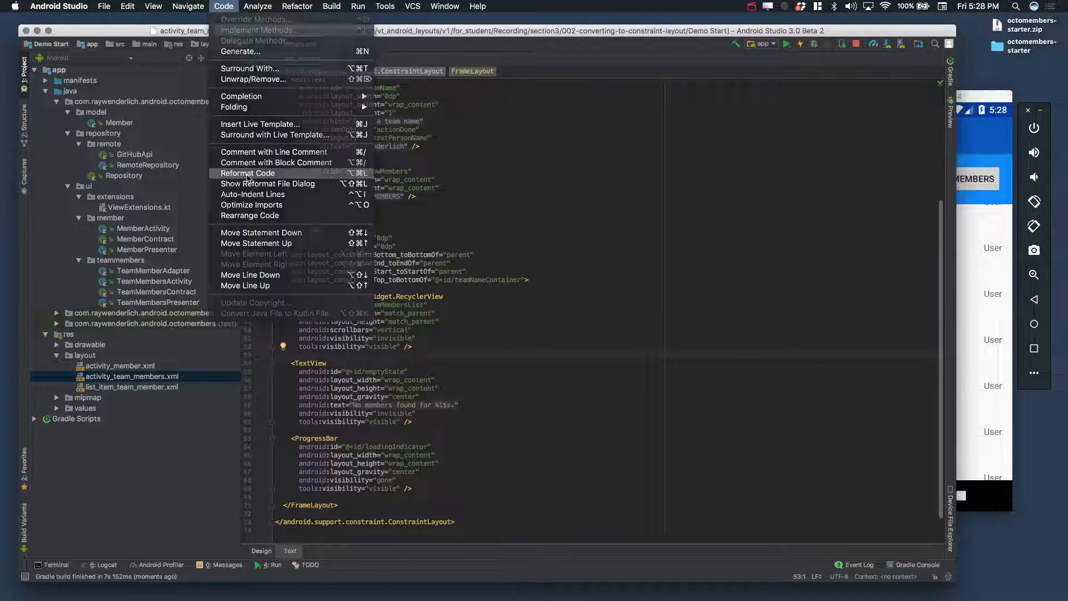
{"action": "left_click", "coordinate": [249, 173]}
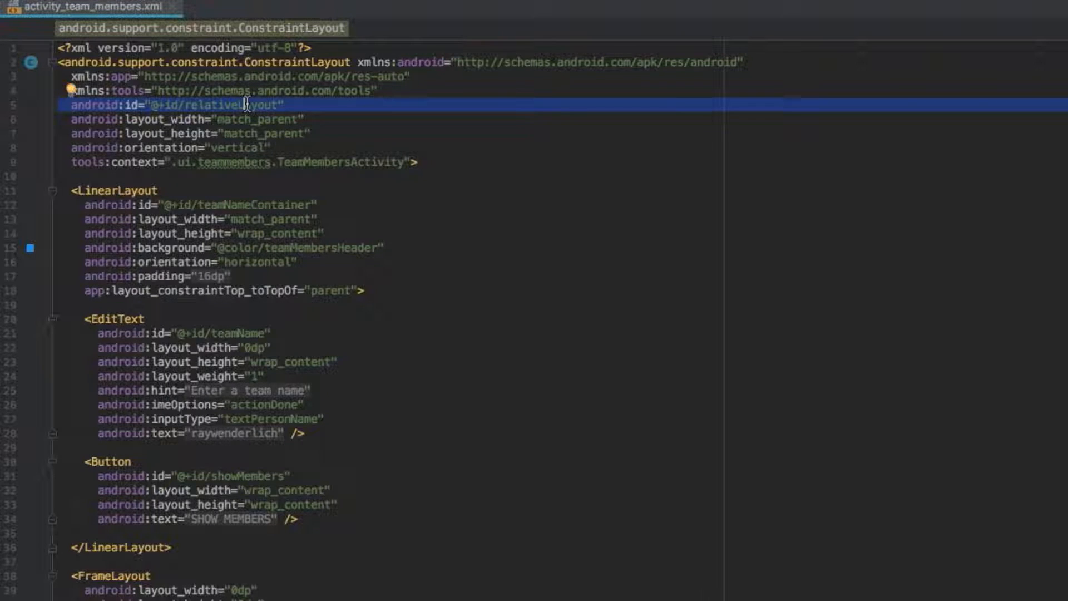
{"action": "key", "text": "Delete"}
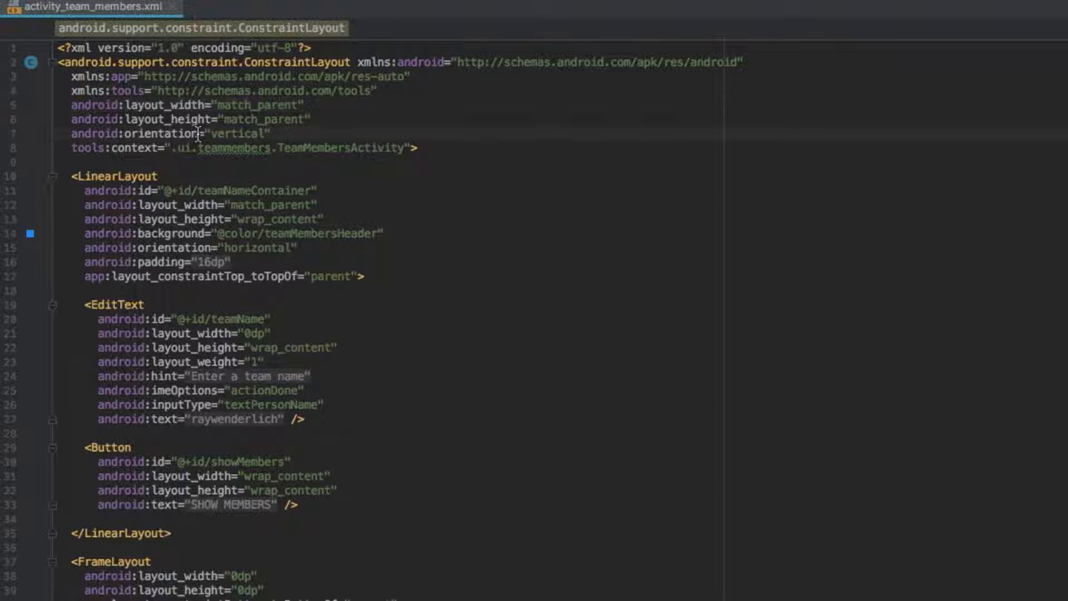
{"action": "left_click", "coordinate": [198, 132]}
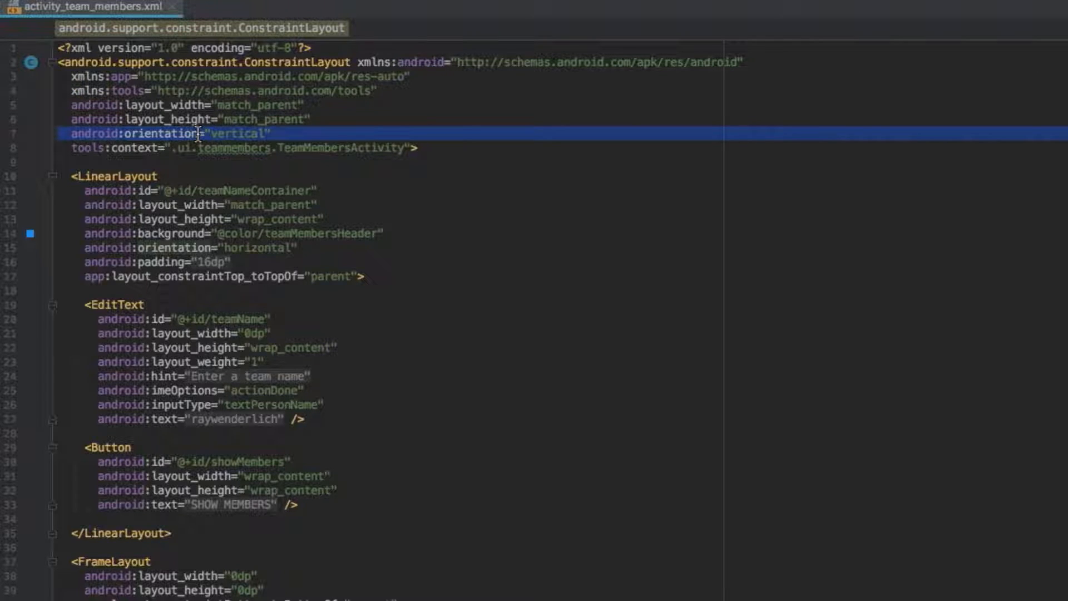
{"action": "key", "text": "Delete"}
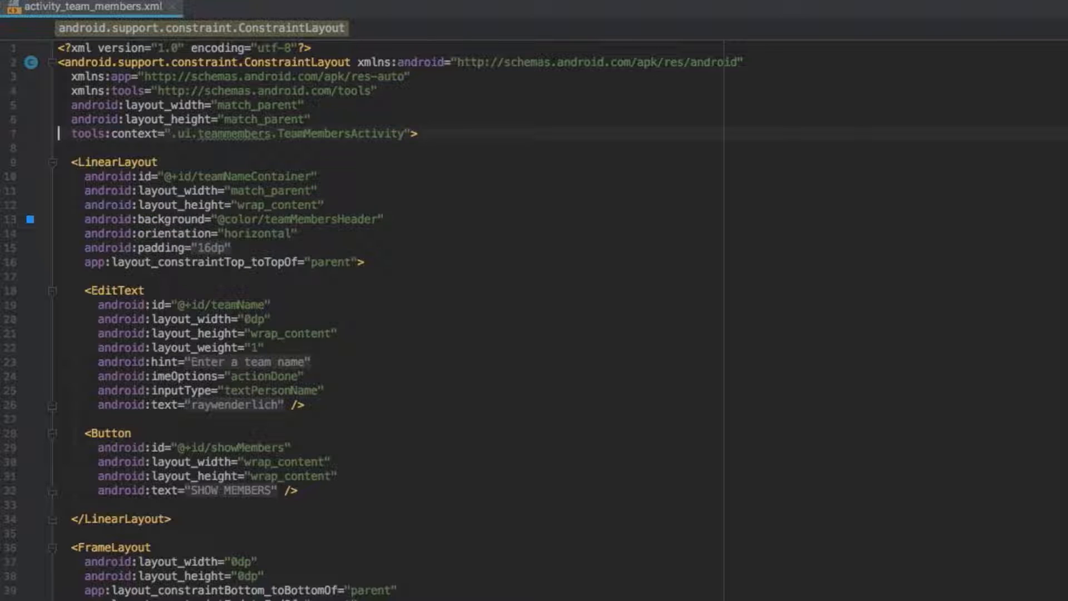